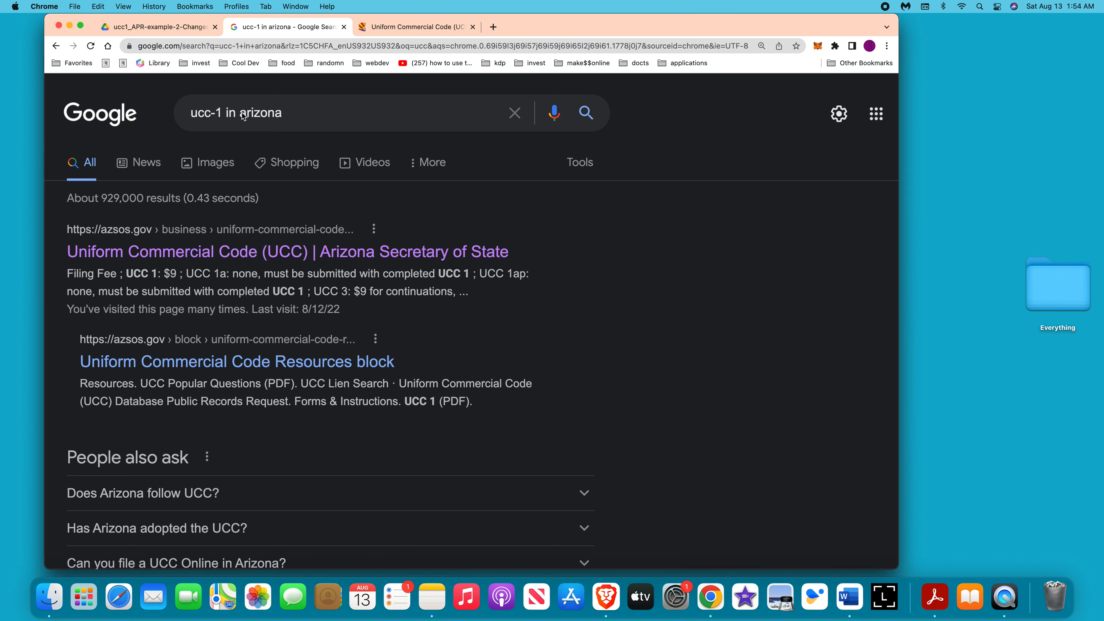
- Search Google for 'ucc lien public records' to surface the Arizona Secretary of State UCC page
double_click(263, 113)
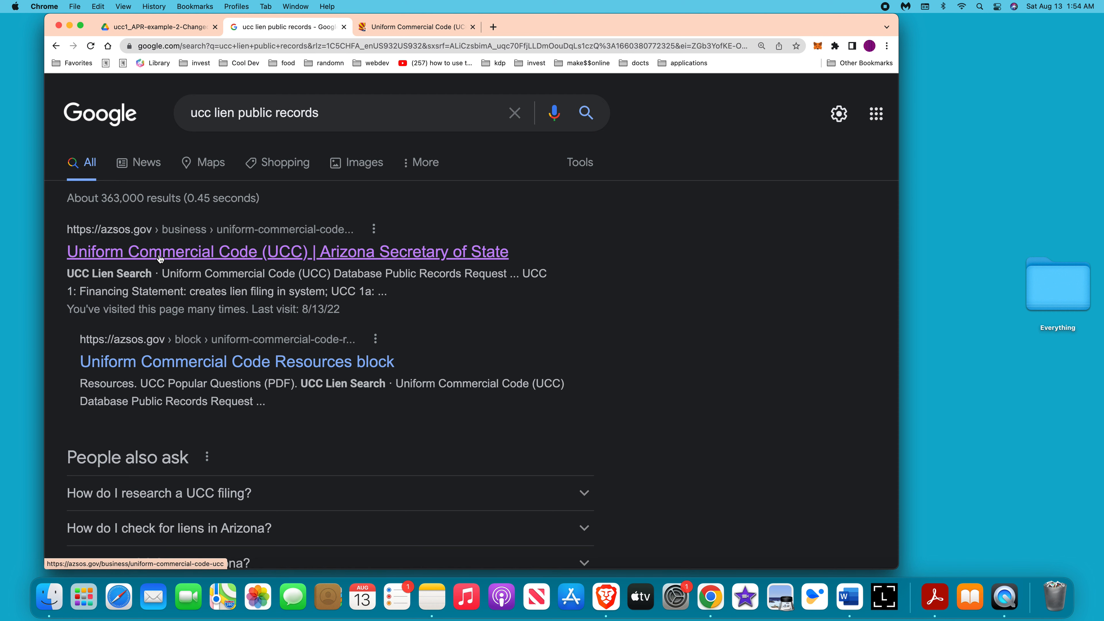
- From the azsos.gov UCC result, open the UCC 1 Financing Statement PDF showing the completed example
click(286, 251)
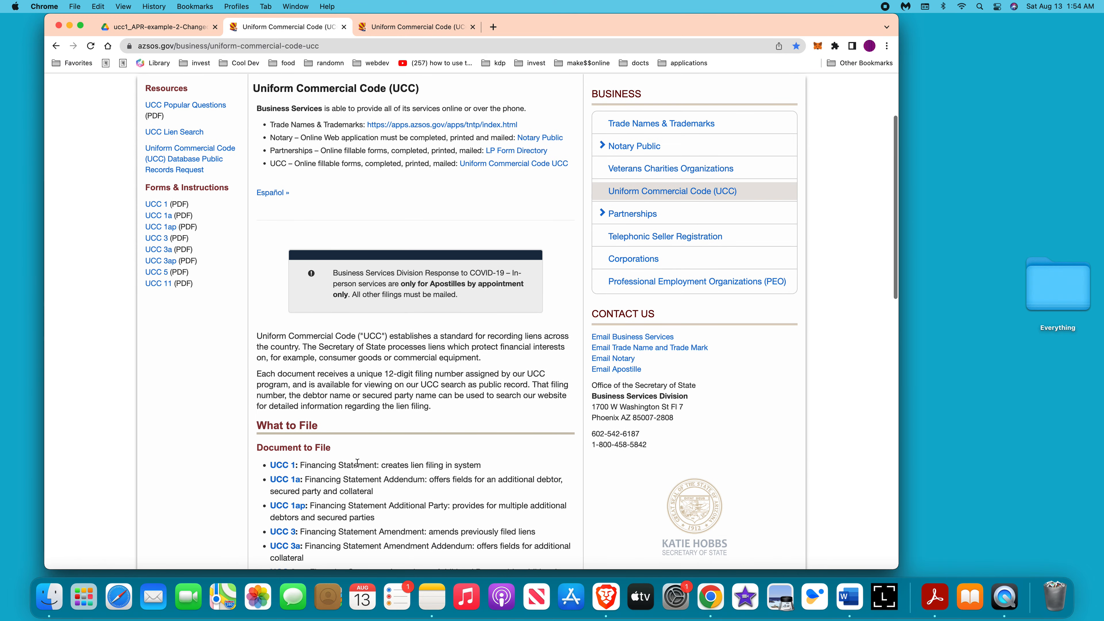
click(492, 26)
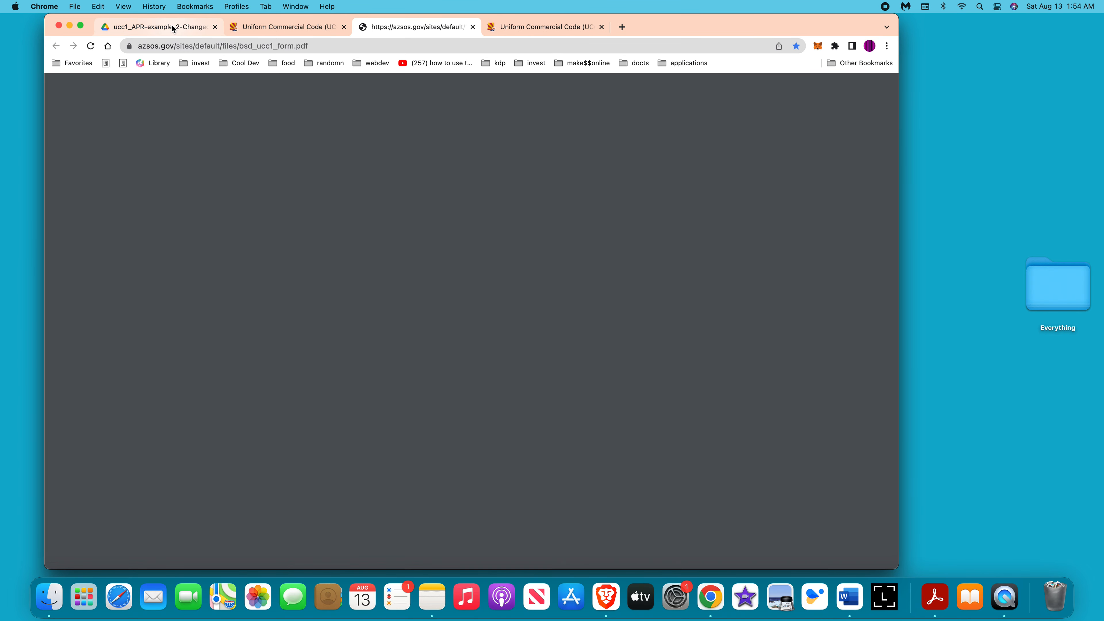
click(285, 27)
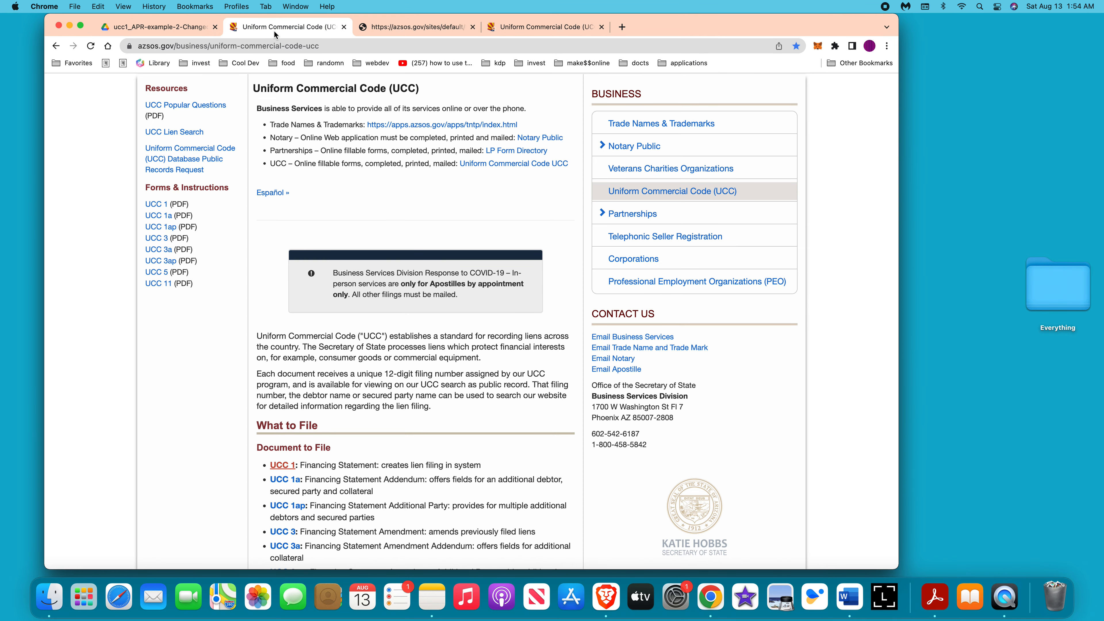
click(546, 27)
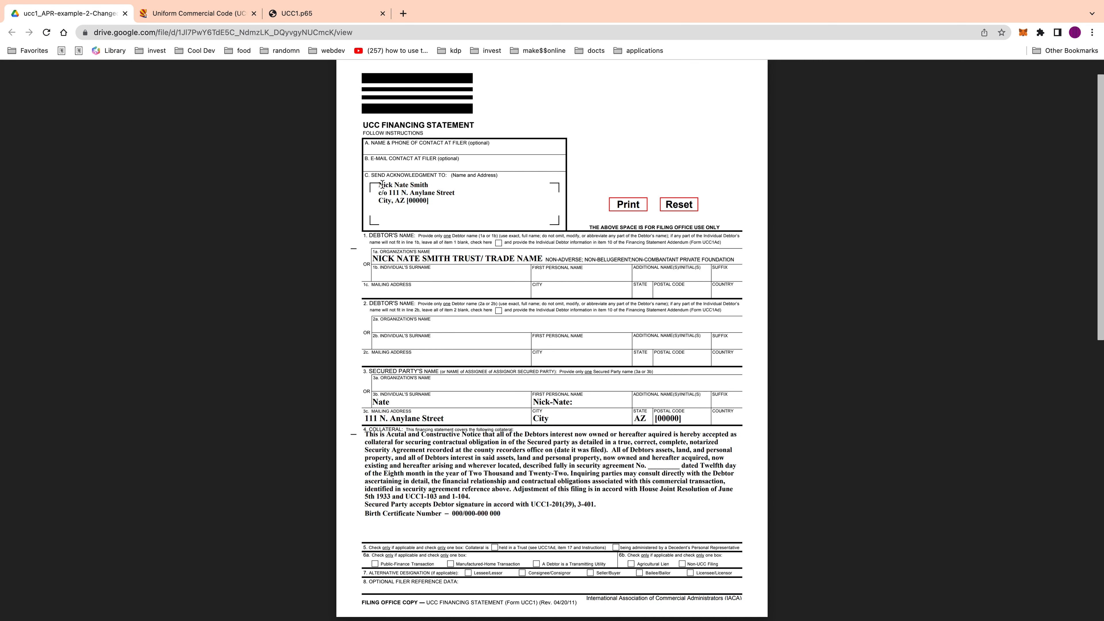
mouse_move(461, 184)
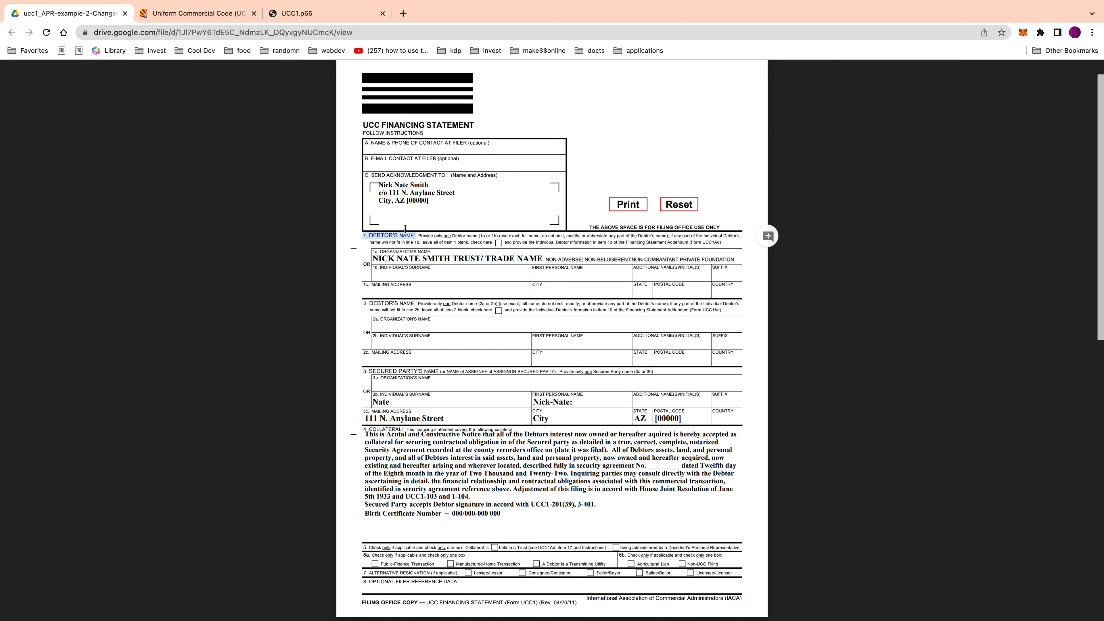
mouse_move(484, 272)
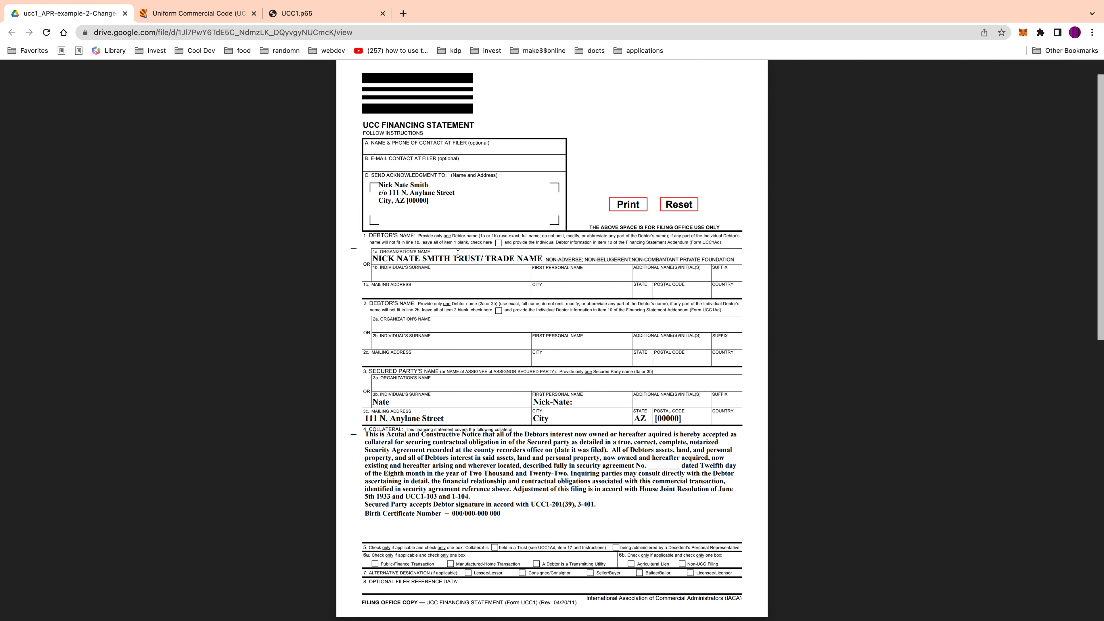
mouse_move(464, 282)
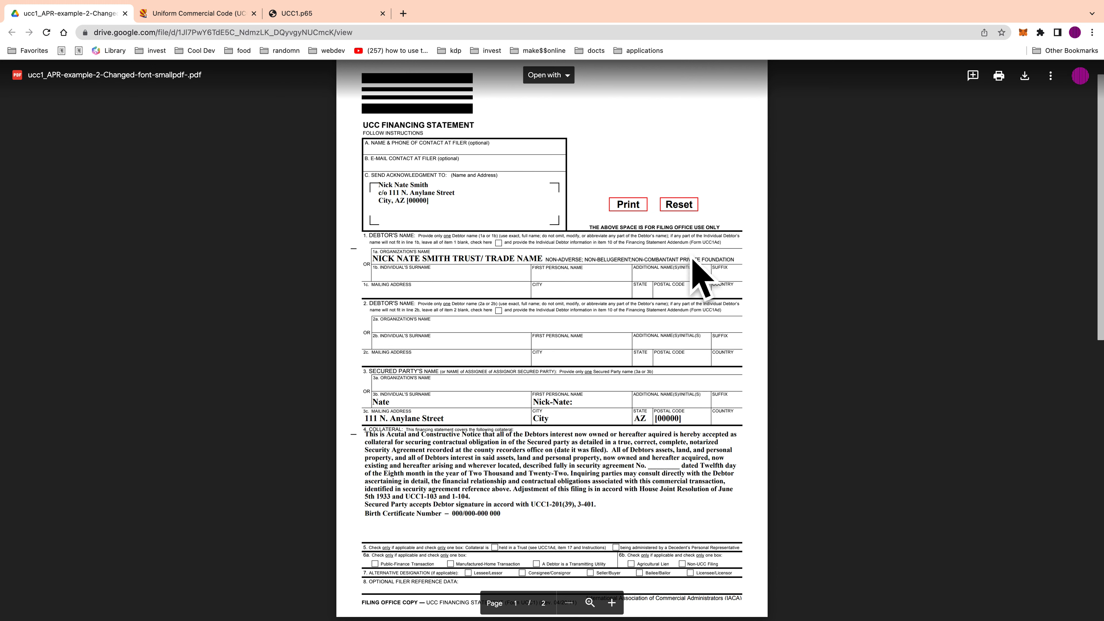
mouse_move(546, 260)
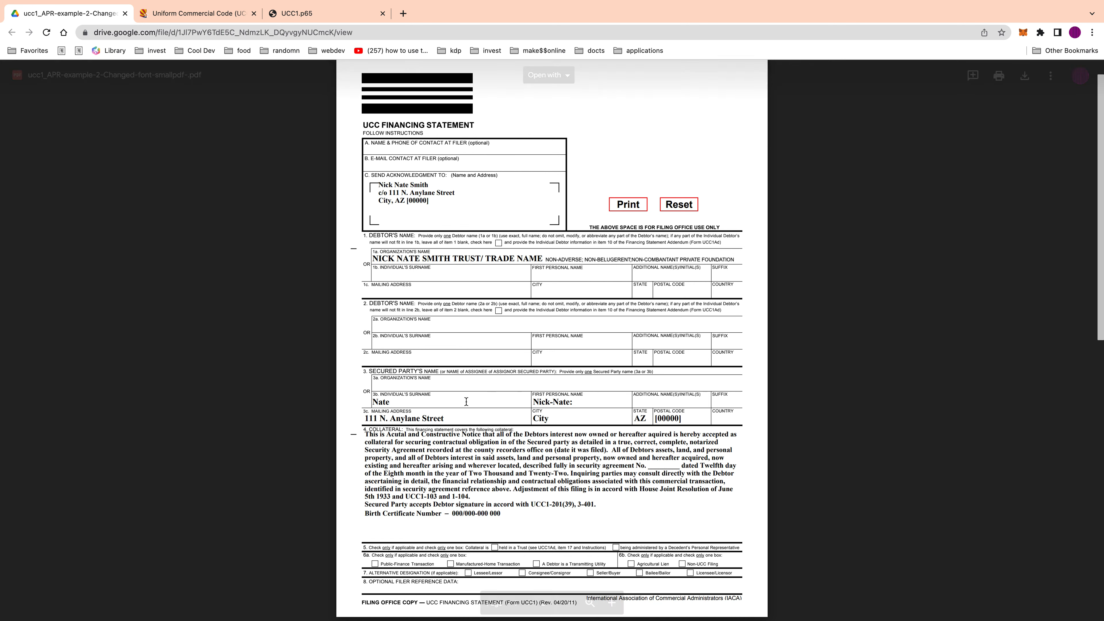
scroll(down, 3)
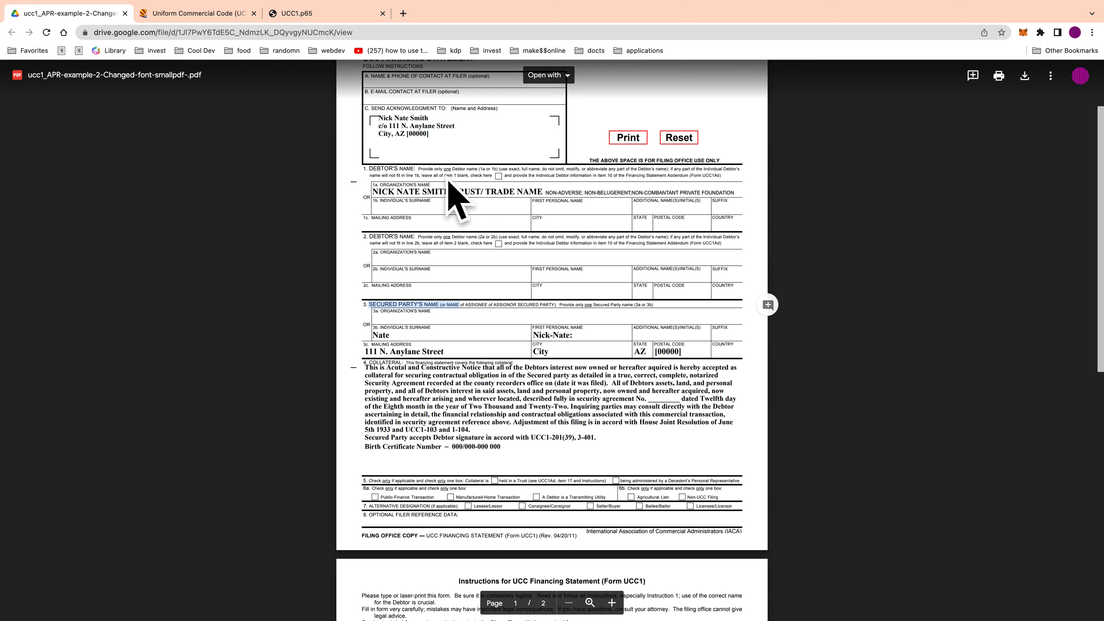
mouse_move(497, 257)
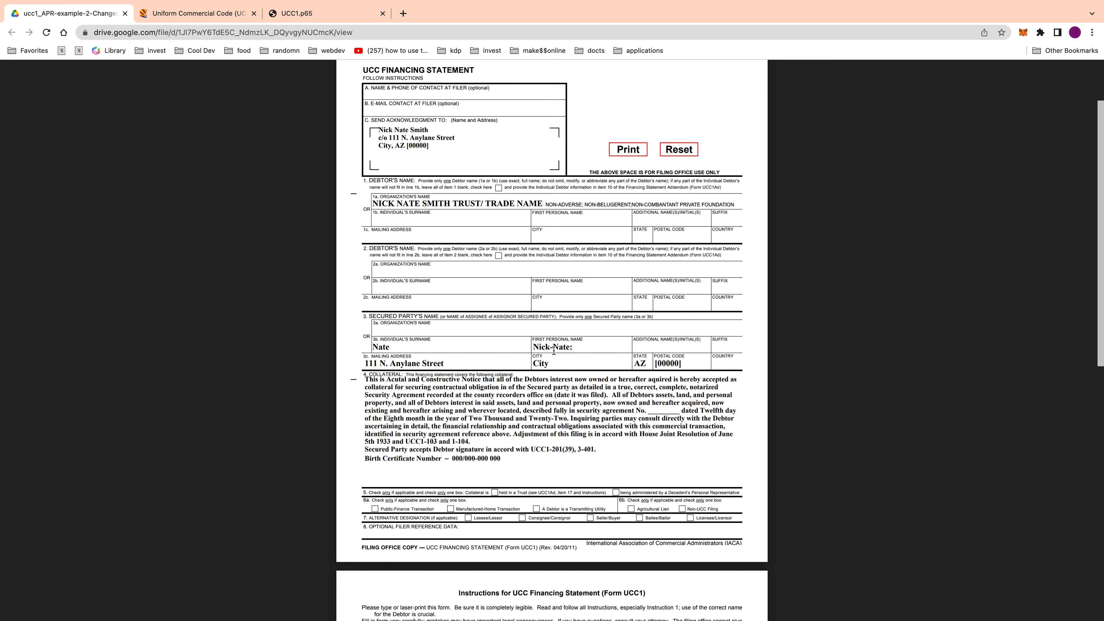
mouse_move(577, 349)
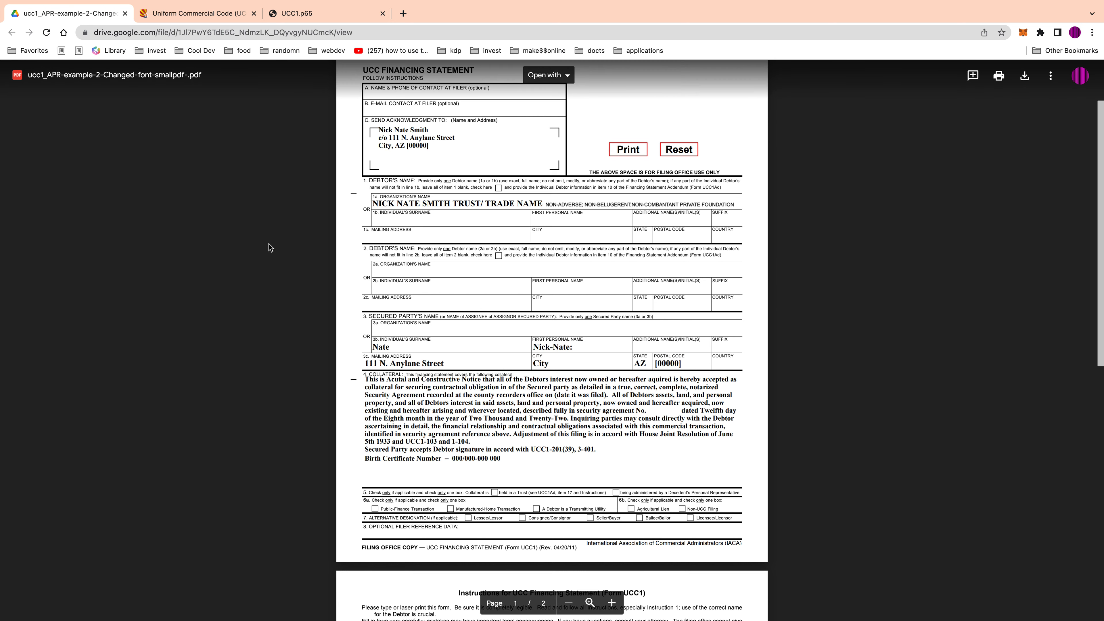
mouse_move(270, 303)
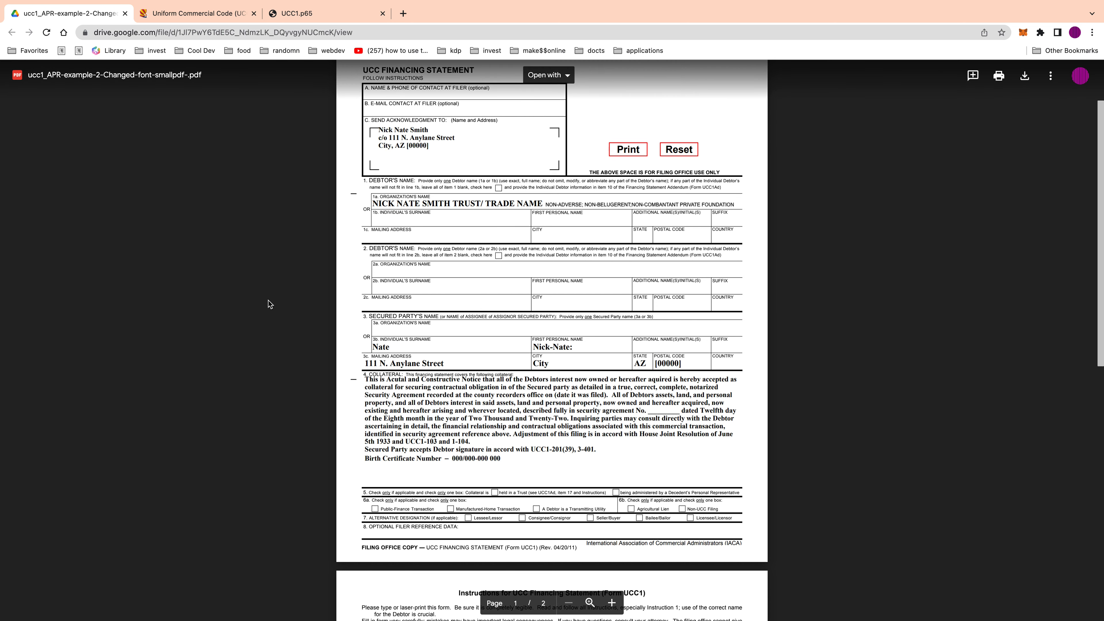
mouse_move(254, 318)
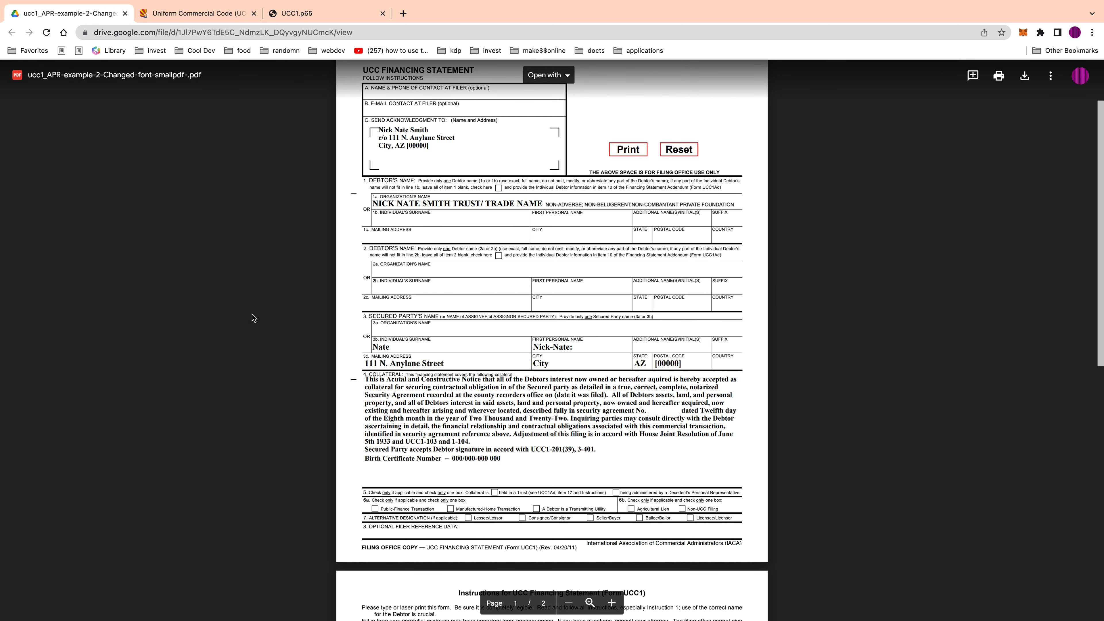
mouse_move(432, 398)
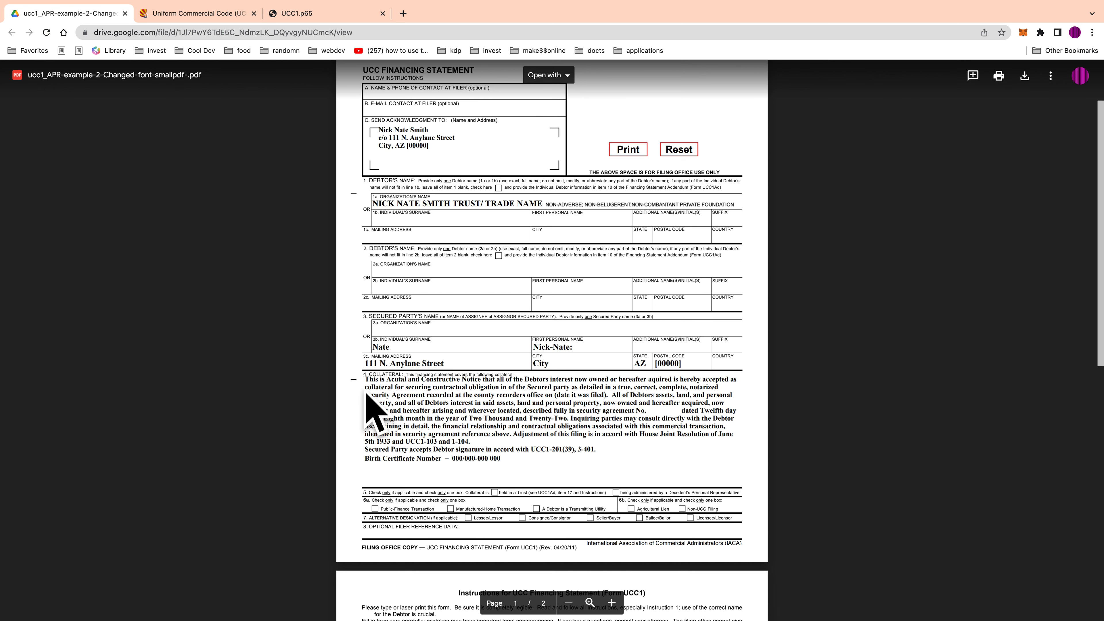
mouse_move(506, 476)
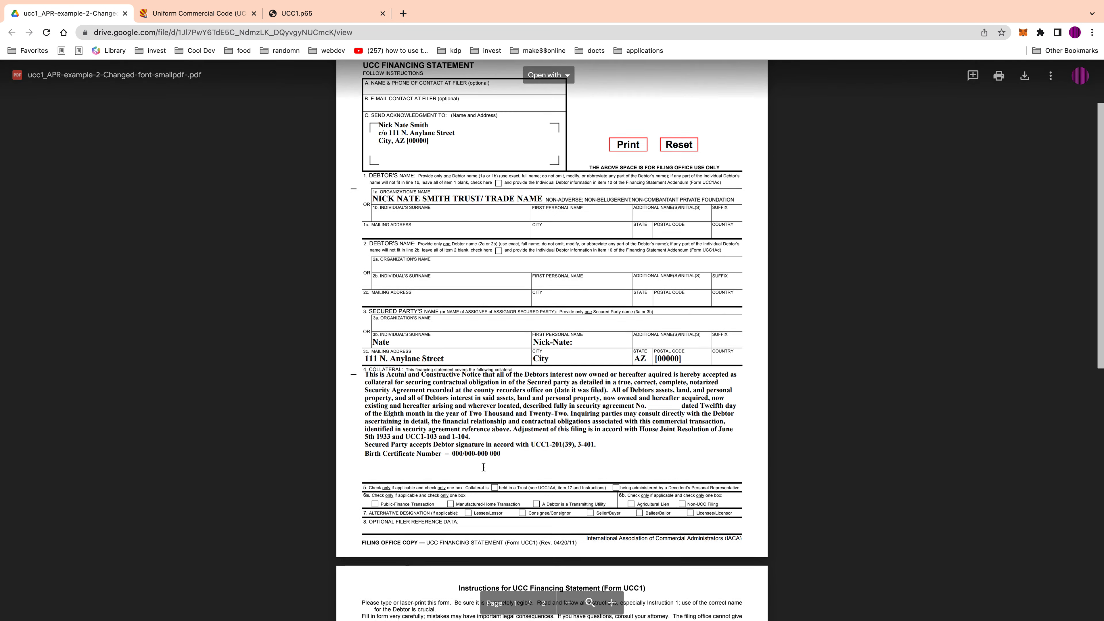
scroll(down, 3)
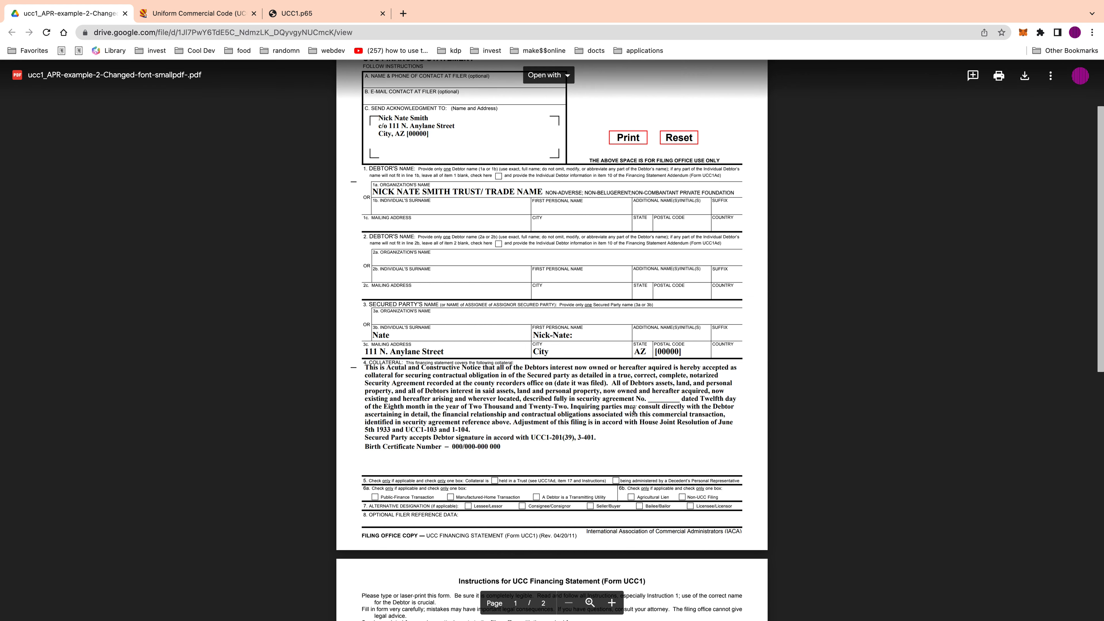
mouse_move(282, 367)
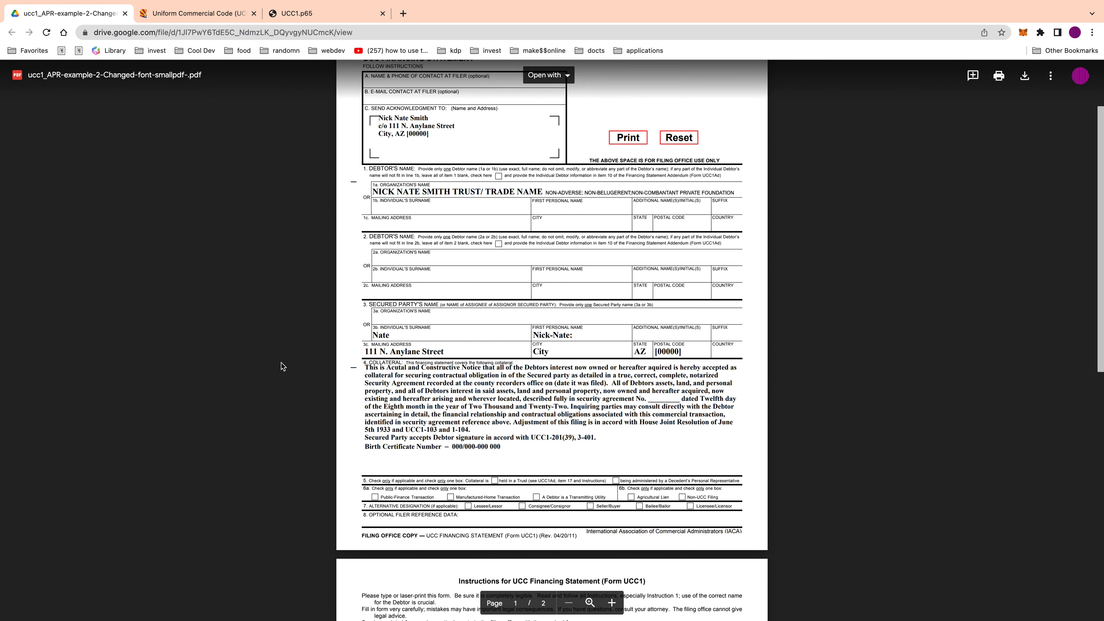
mouse_move(640, 398)
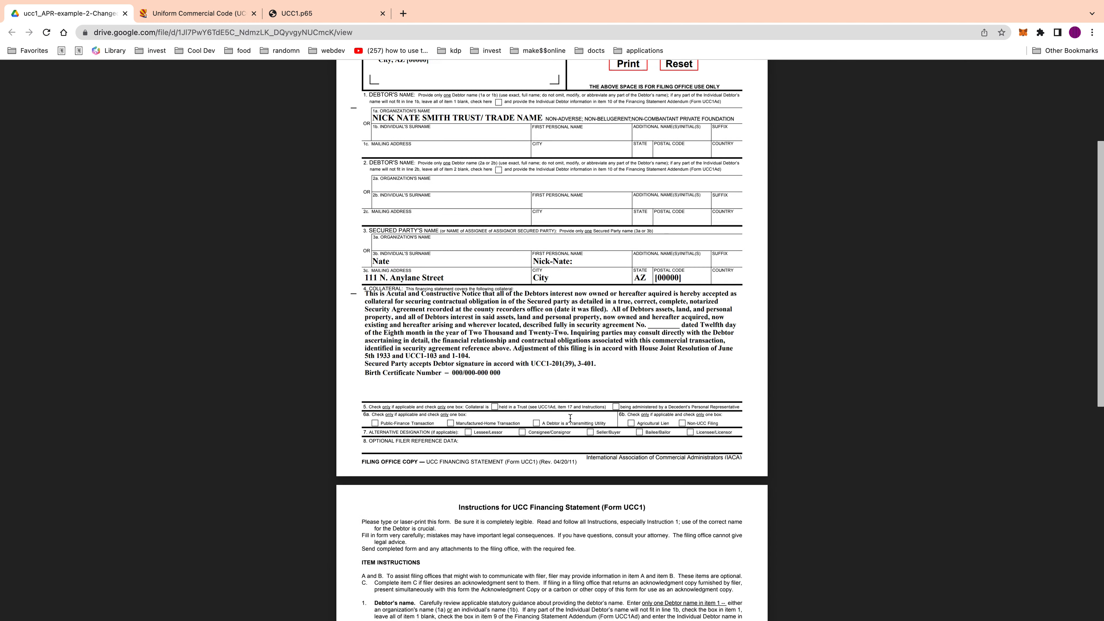
scroll(down, 3)
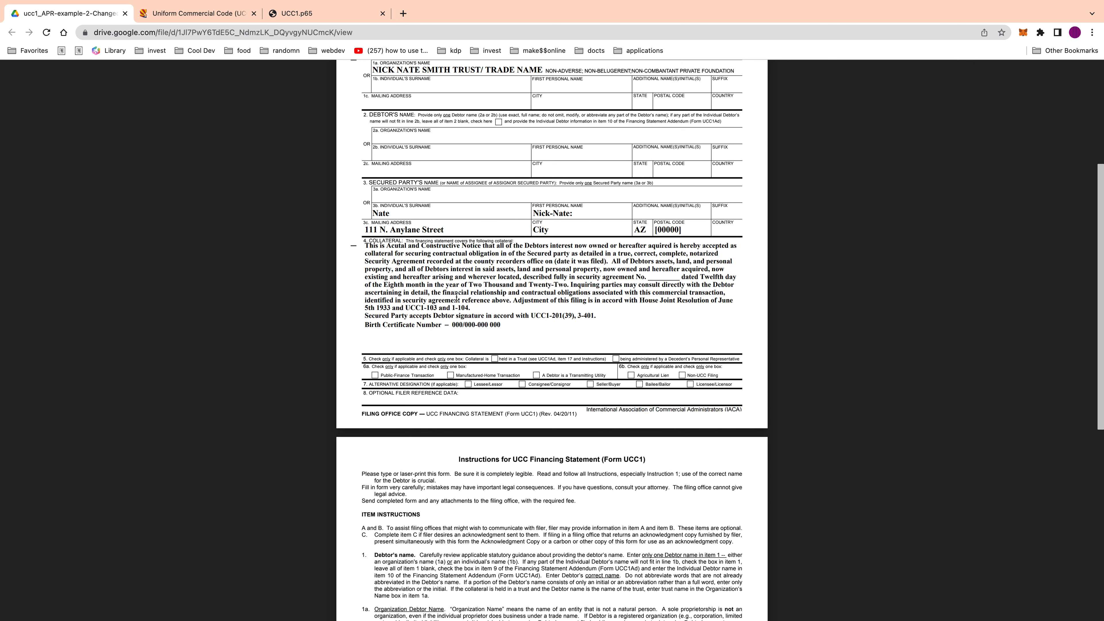